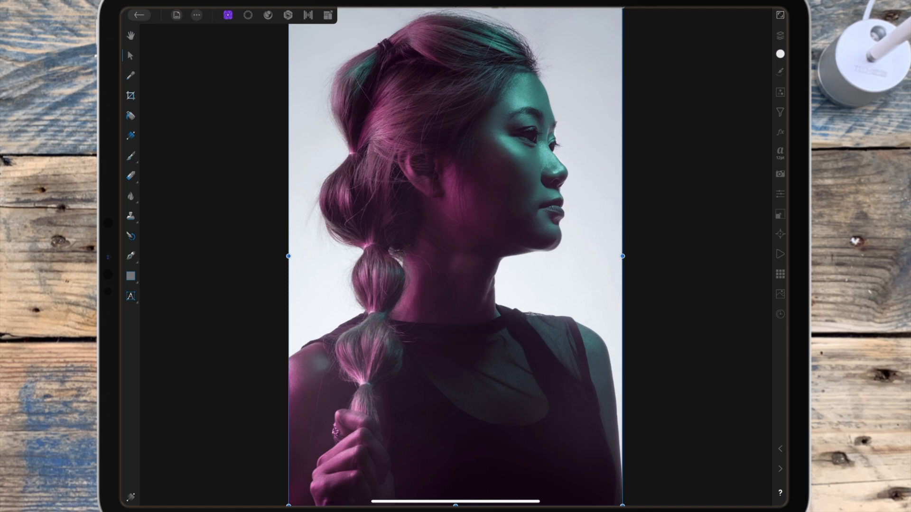
- Hide the top duplicated Background layer in the Layers panel
click(512, 299)
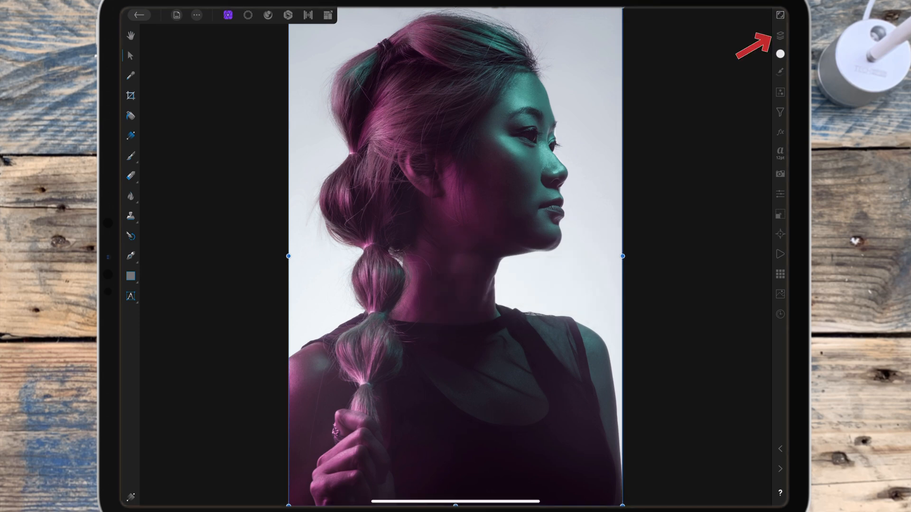
click(779, 36)
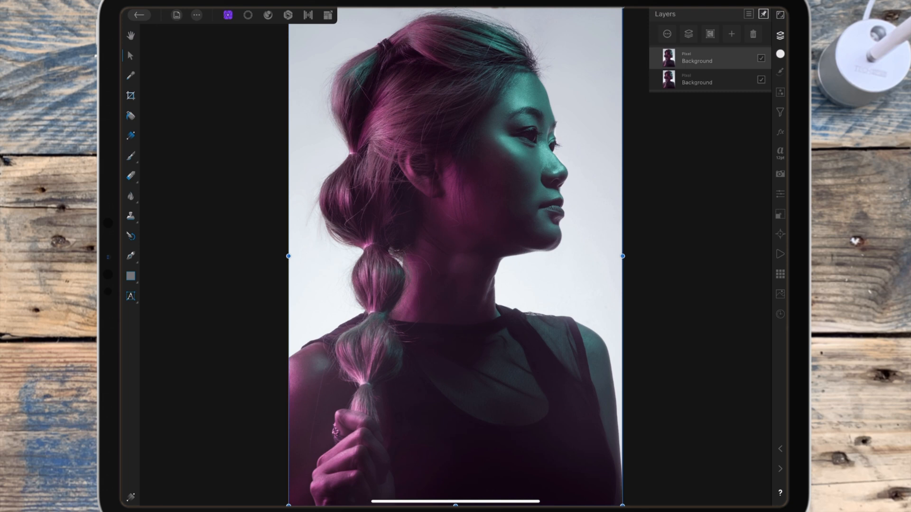
click(761, 58)
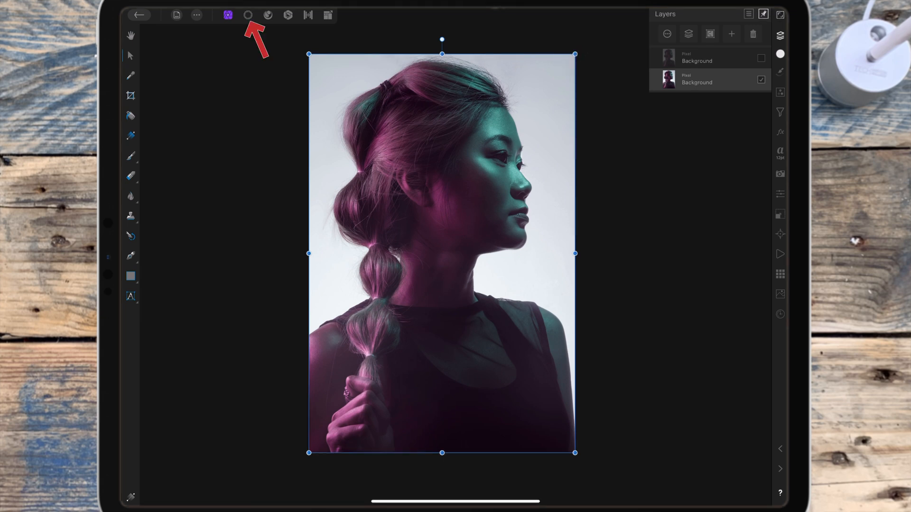
- Select the woman freehand and inpaint the selection with the Fill filter
click(246, 15)
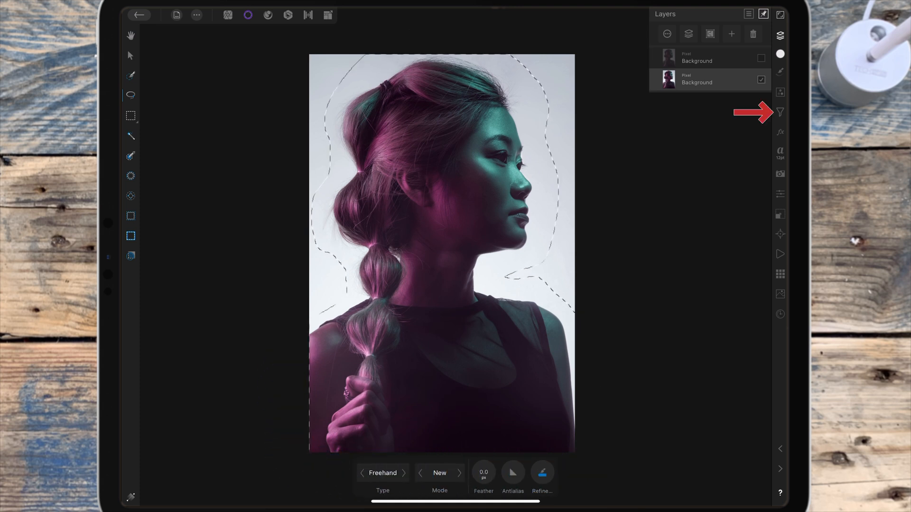
click(780, 112)
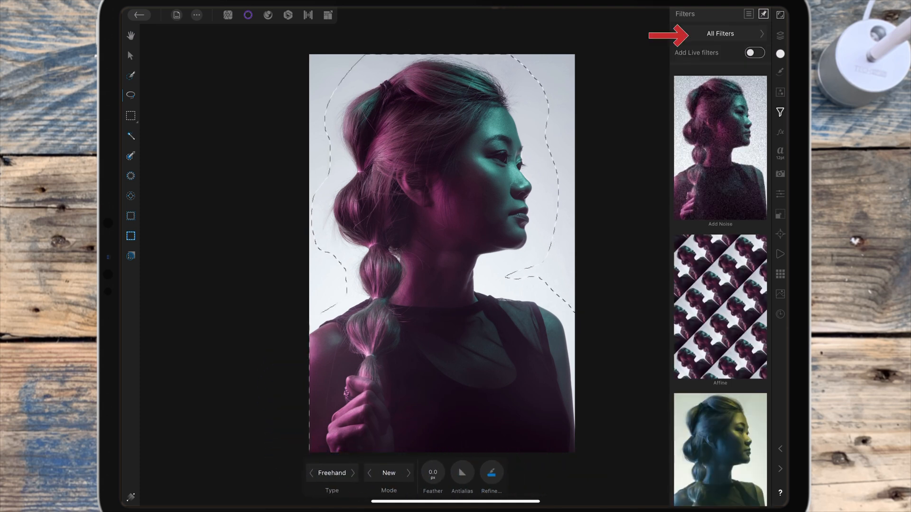
click(719, 33)
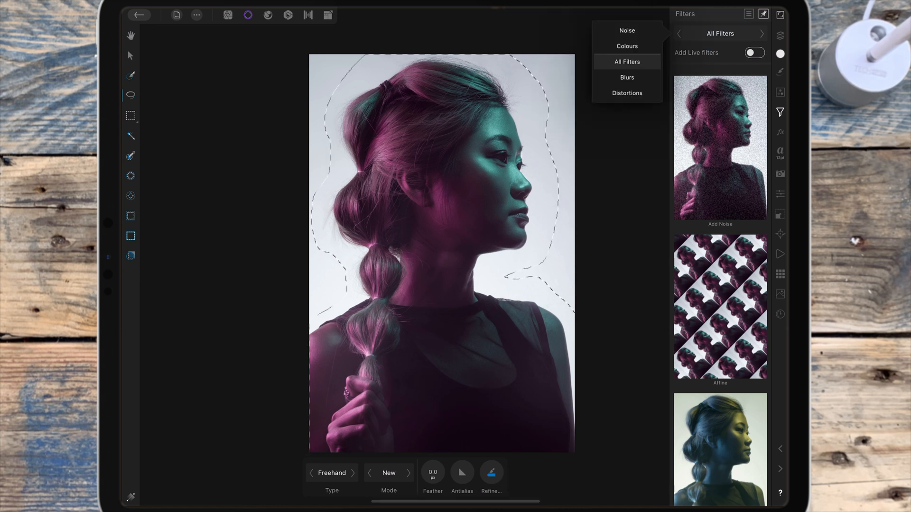
click(626, 46)
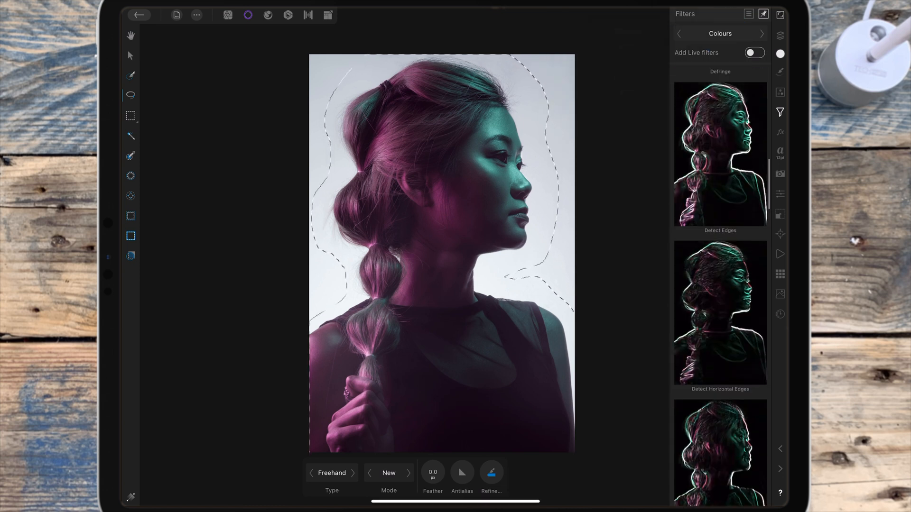
scroll(down, 3)
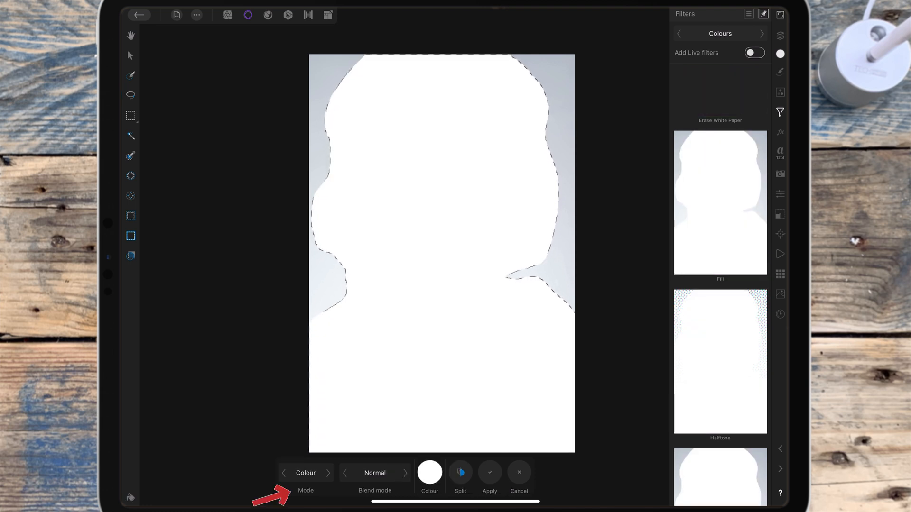
click(305, 473)
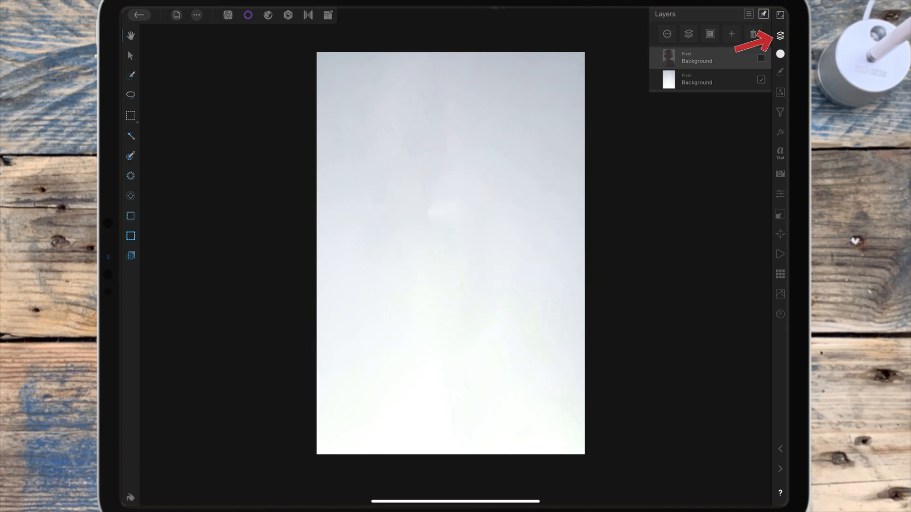
- Unhide the top portrait copy and open the Distortions filter group for Liquify
click(761, 57)
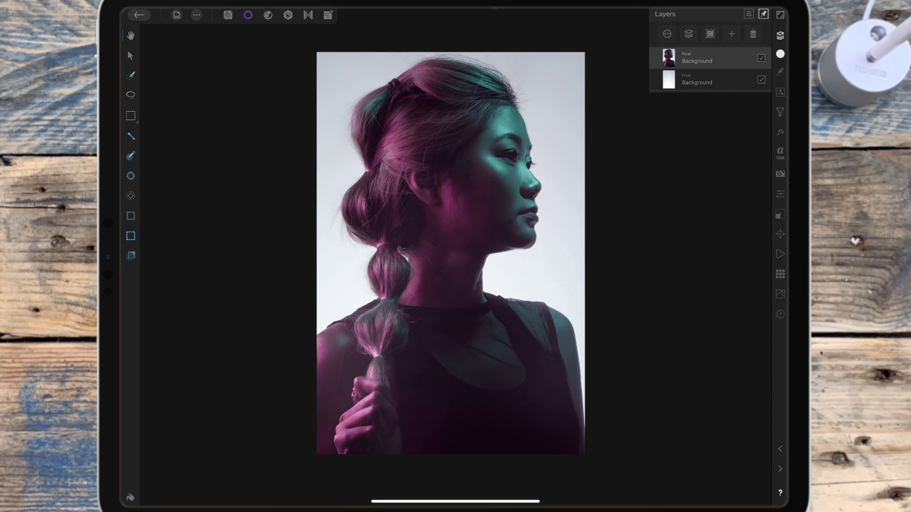
click(780, 112)
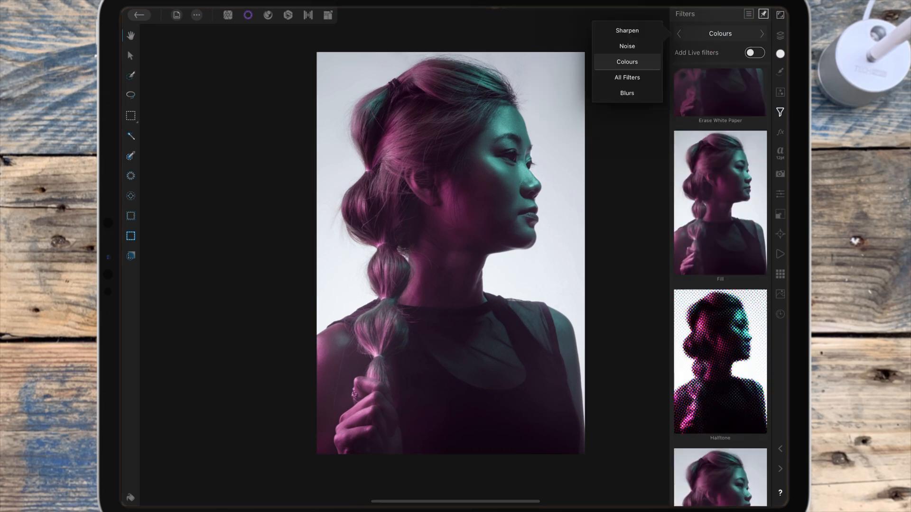
click(627, 61)
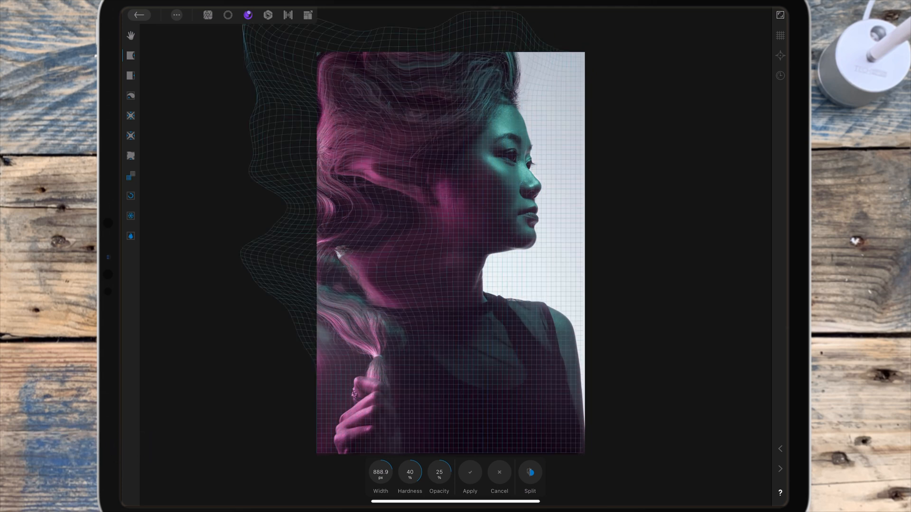
- Apply the Liquify warp, then add an Empty Mask Layer to the portrait
click(470, 471)
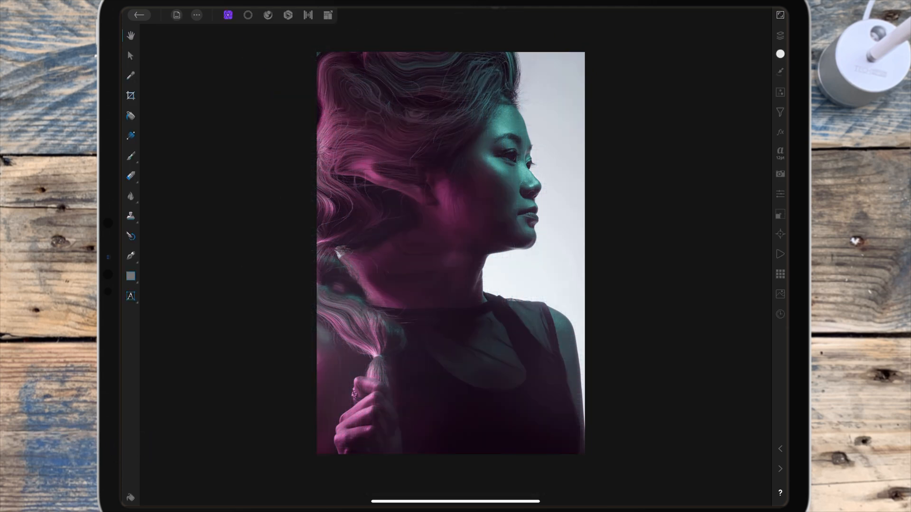
click(780, 36)
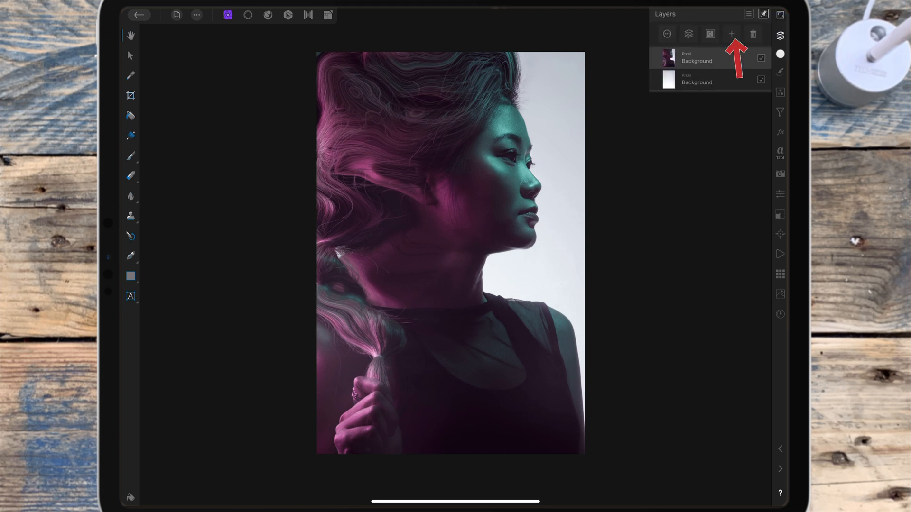
click(732, 34)
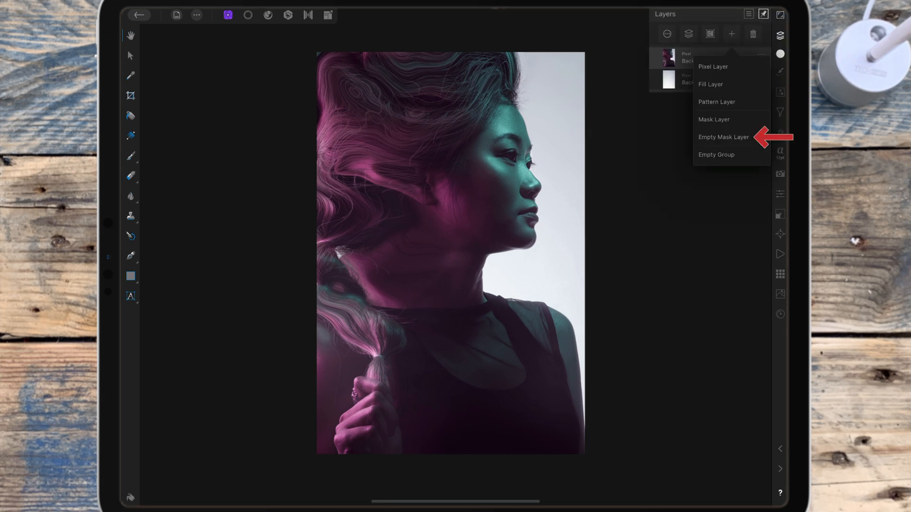
click(723, 137)
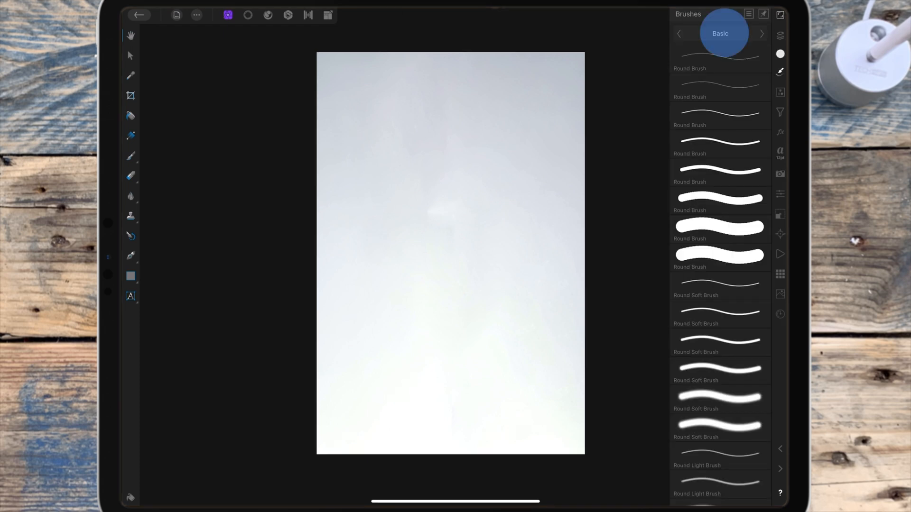
- Paint white with a splatter brush on the mask, then open brush settings
click(761, 34)
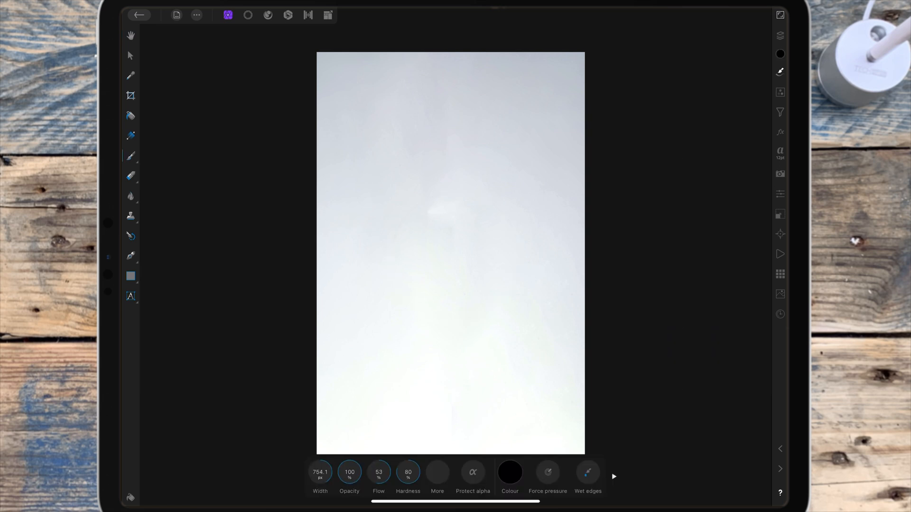
click(510, 472)
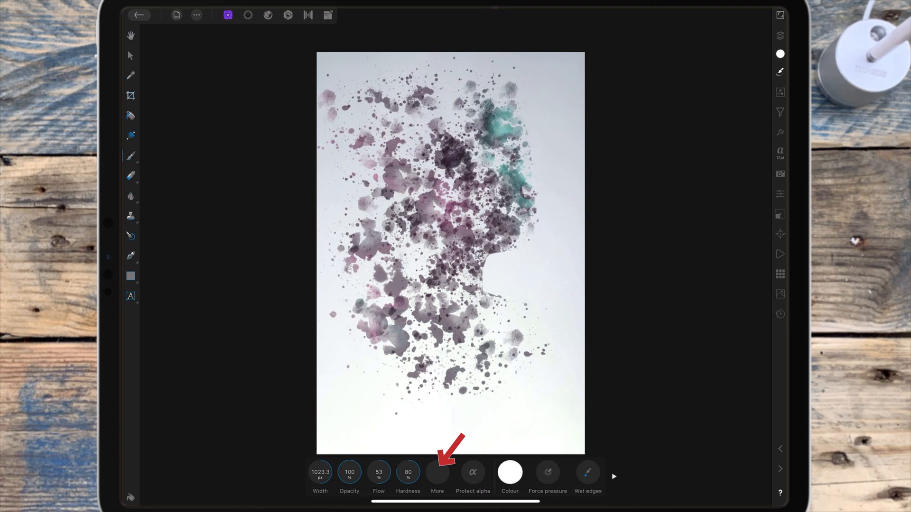
click(437, 472)
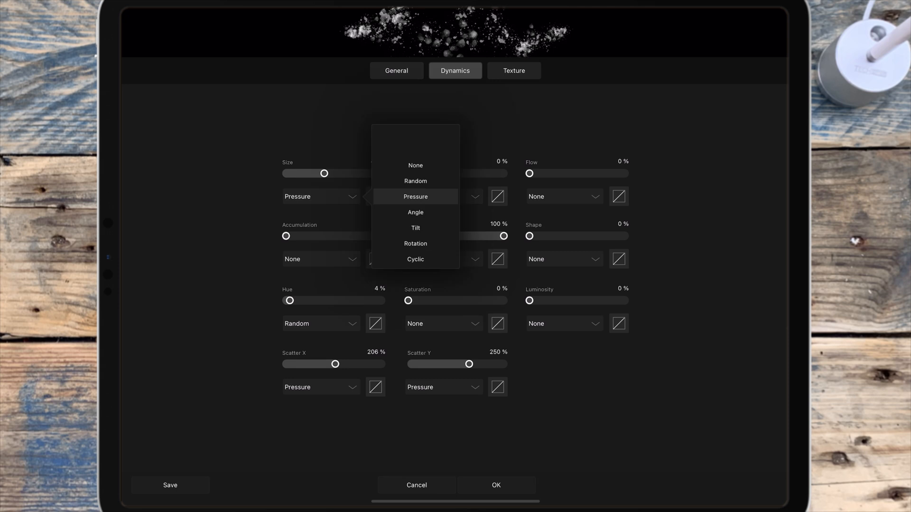
- Set Size, Flow and Shape dynamics to Random
click(415, 181)
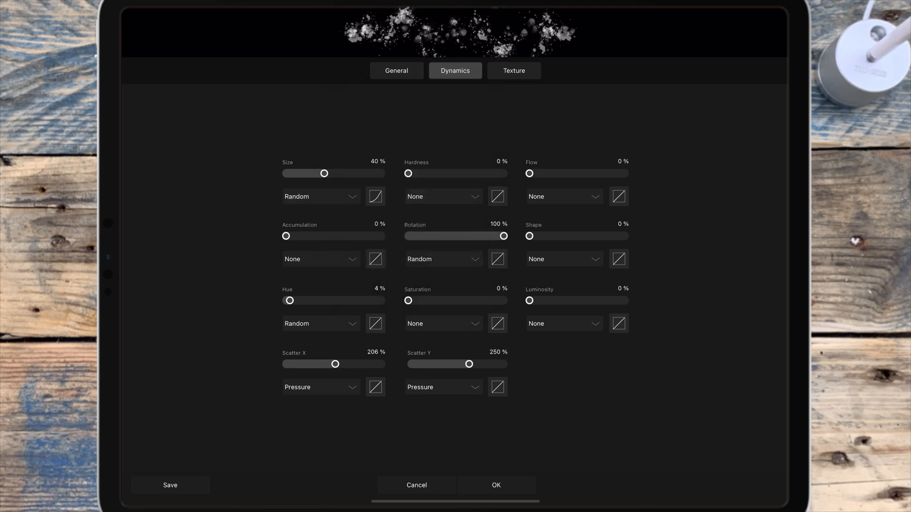
click(561, 197)
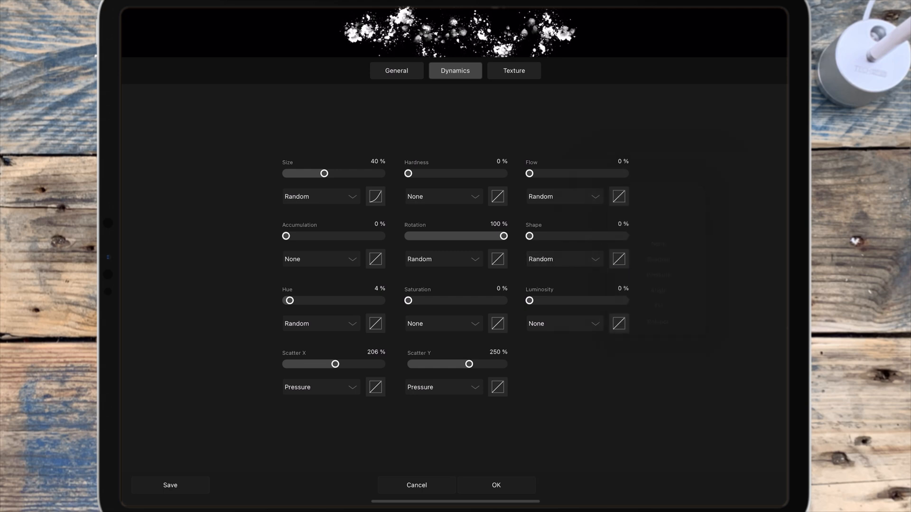
click(495, 484)
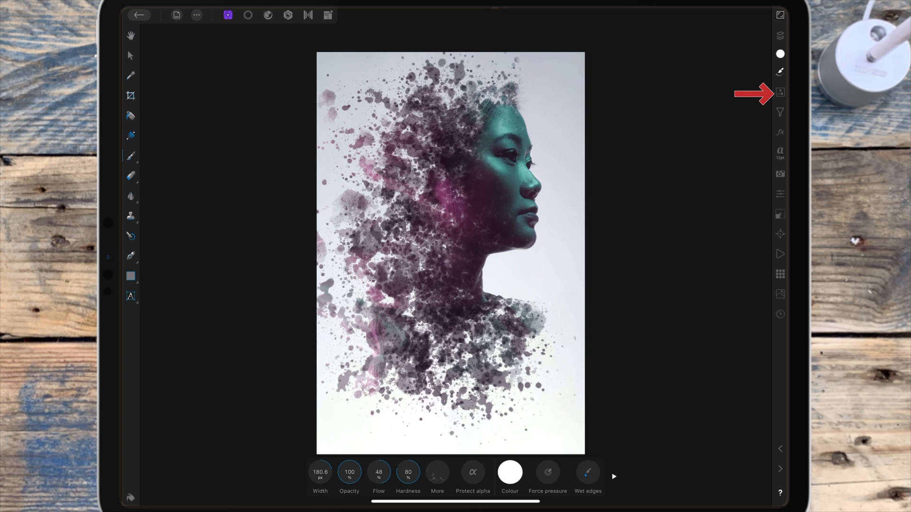
- Add a Black & White adjustment over the whole portrait
click(780, 93)
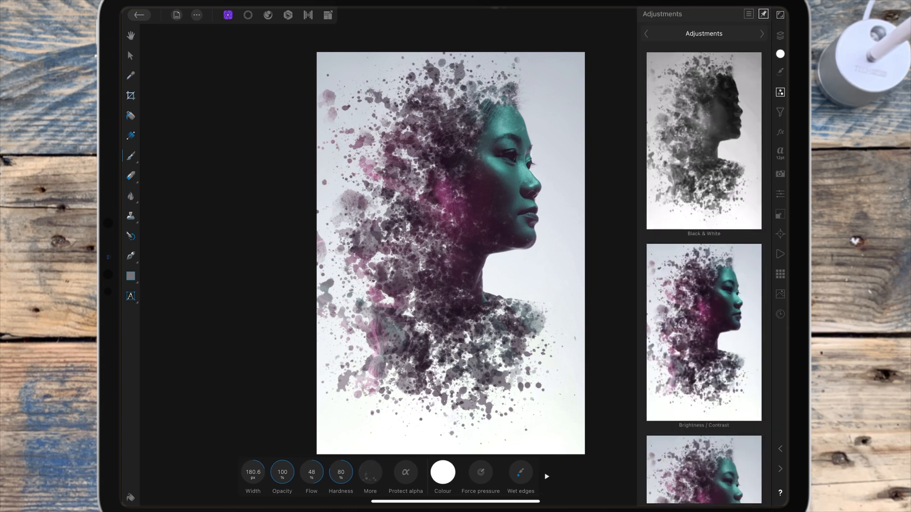
click(703, 142)
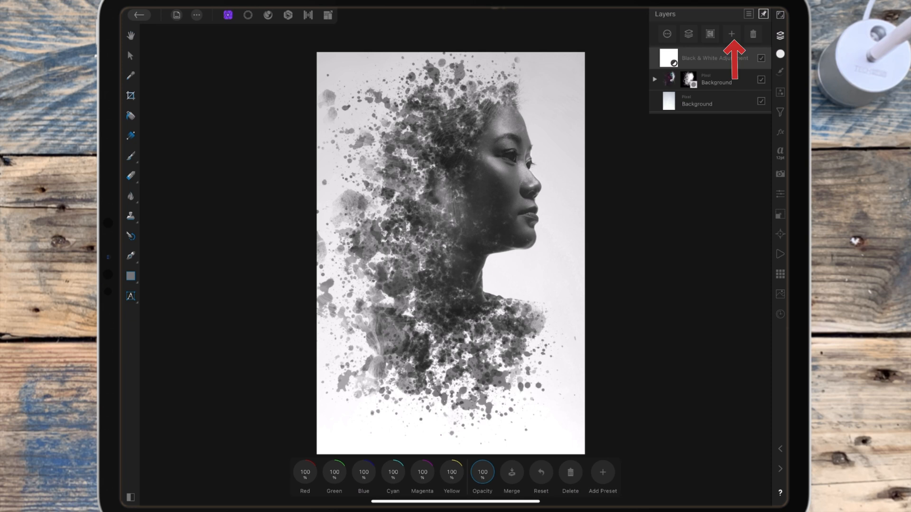
click(731, 33)
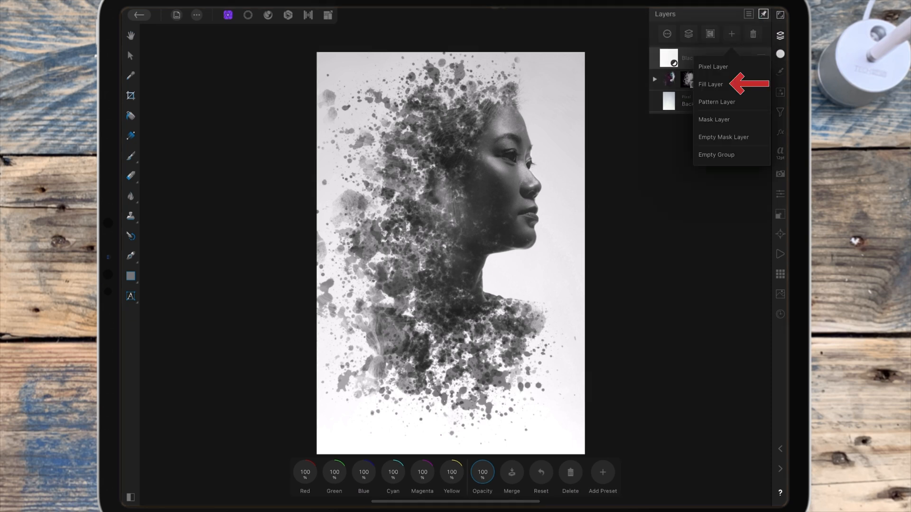
- Add a fill layer with a blue-to-pink gradient
click(710, 84)
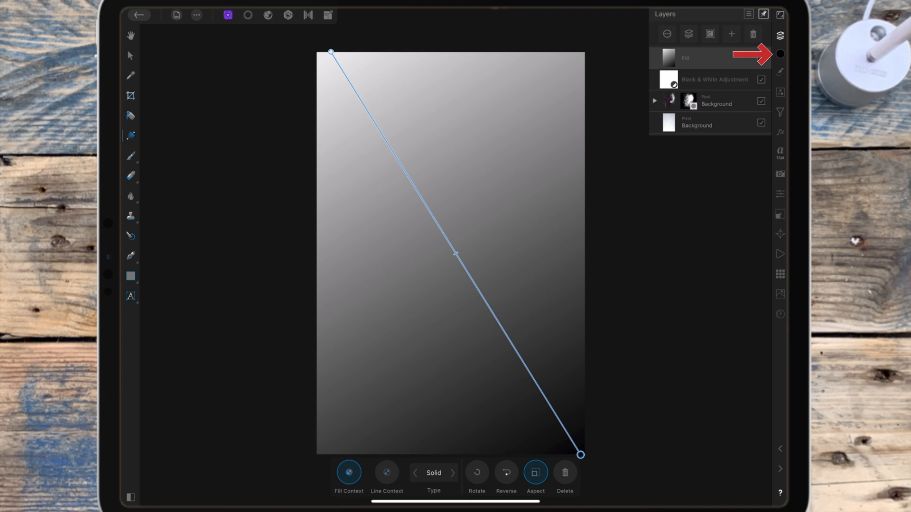
click(780, 54)
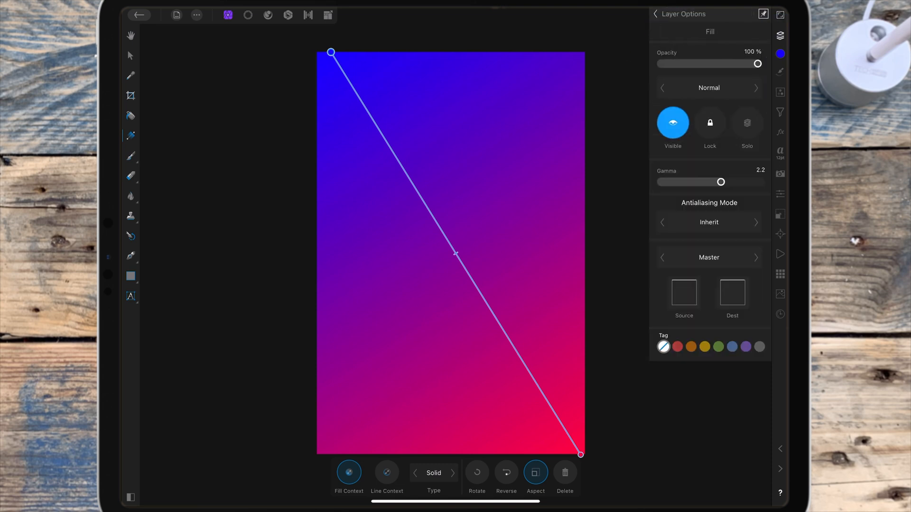
- Set the gradient fill layer's blend mode to Overlay
click(709, 88)
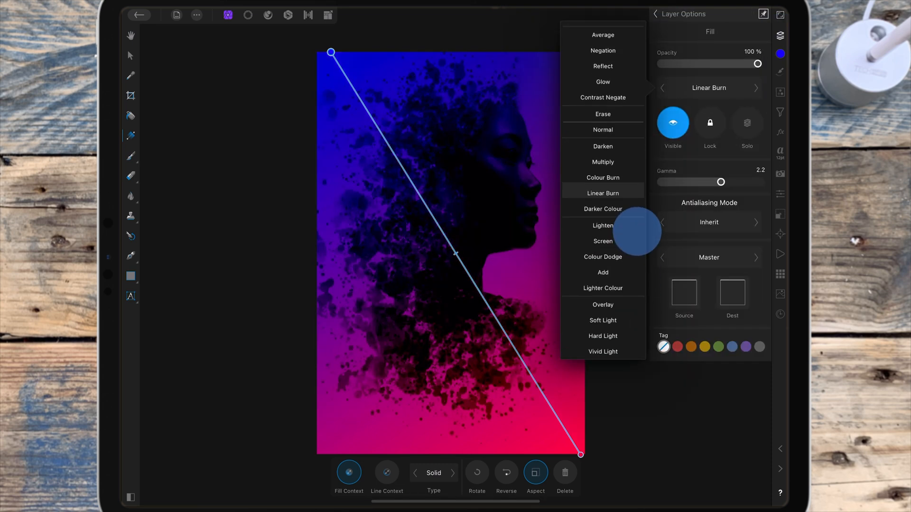
click(603, 287)
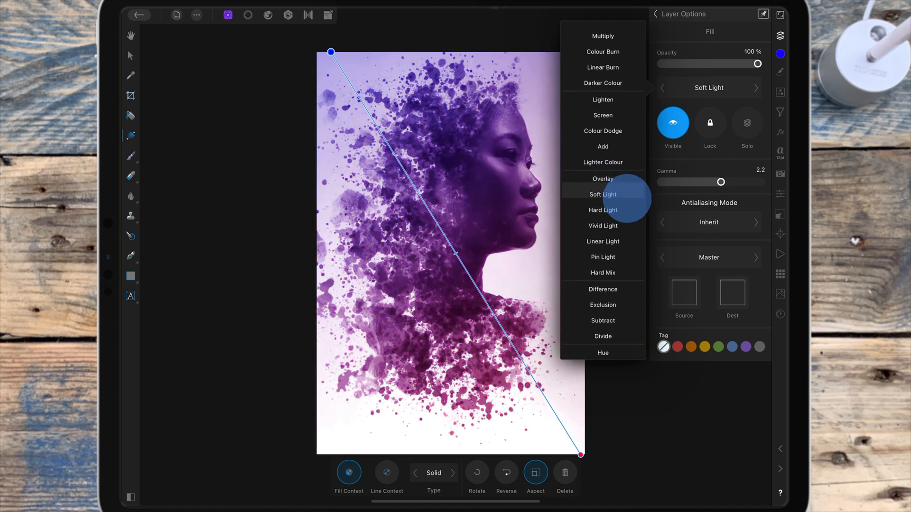
click(603, 190)
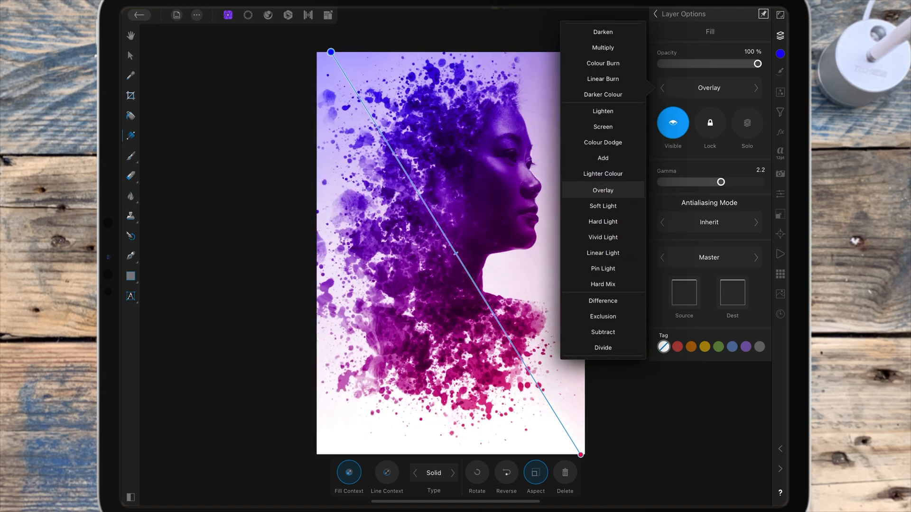
click(602, 190)
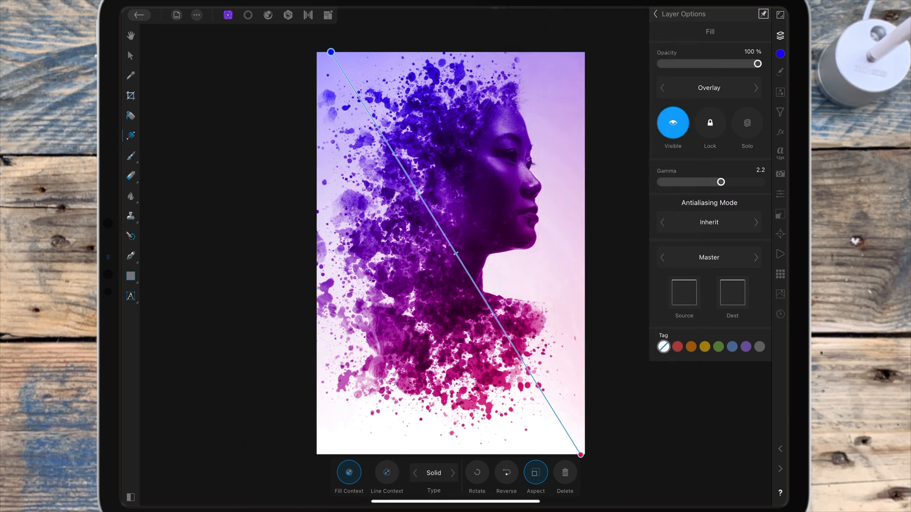